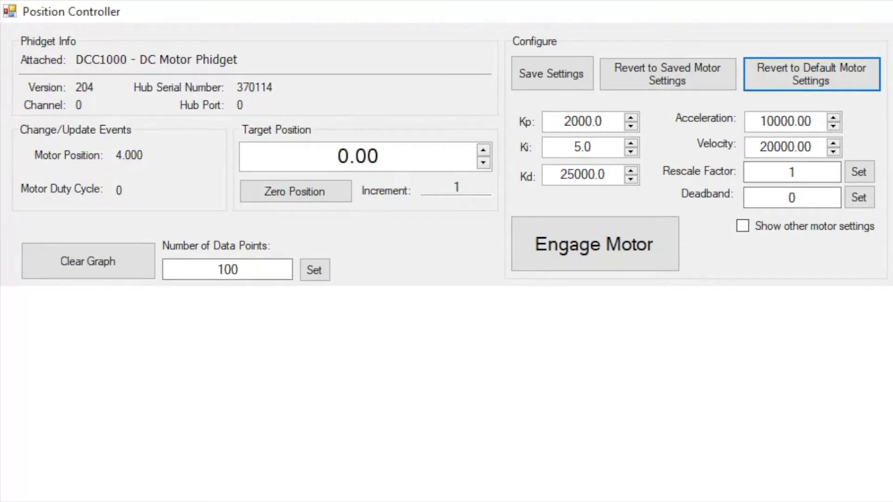
Apply rescale factor 6.9444444E-05 and zero Ki and Kd, leaving Kp at 2000.
click(791, 172)
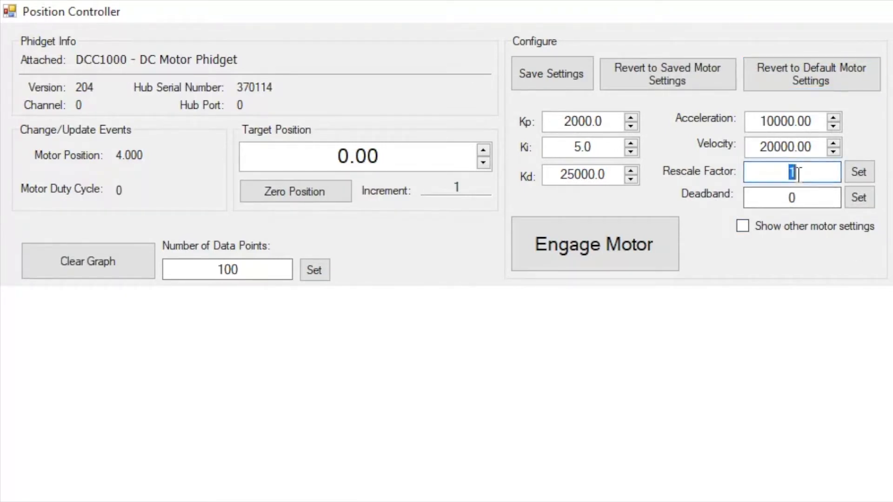
click(859, 172)
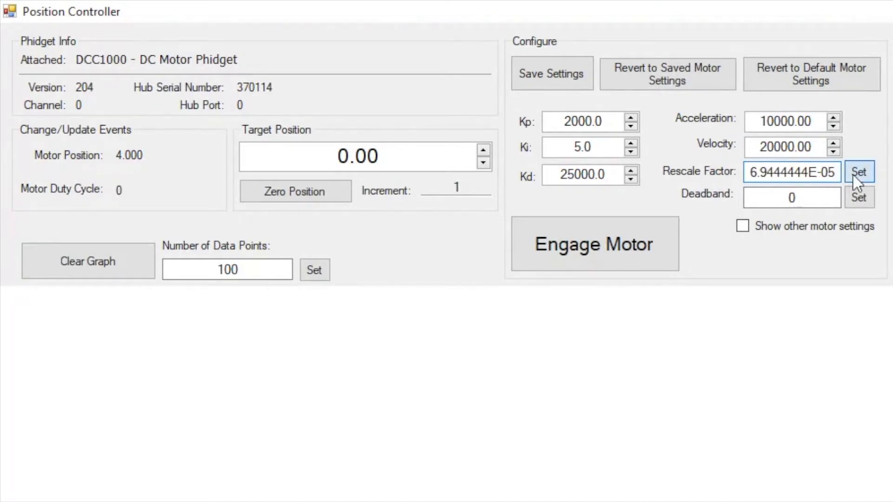
click(859, 172)
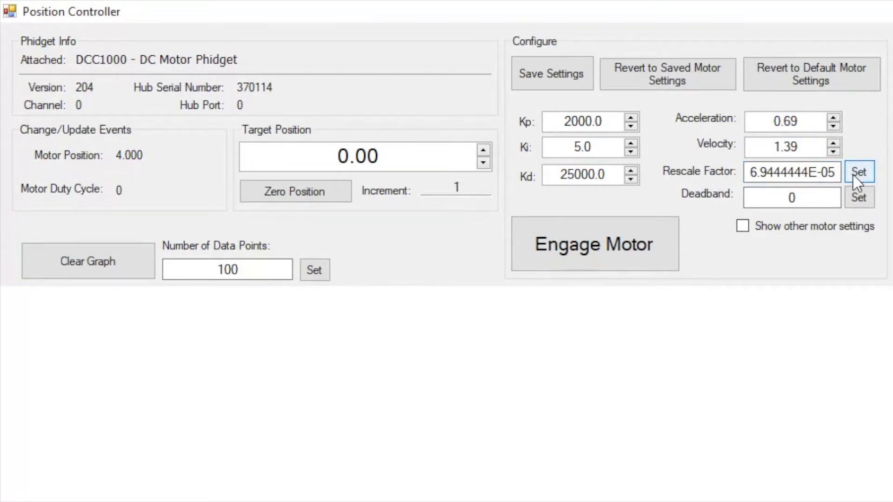
mouse_move(634, 216)
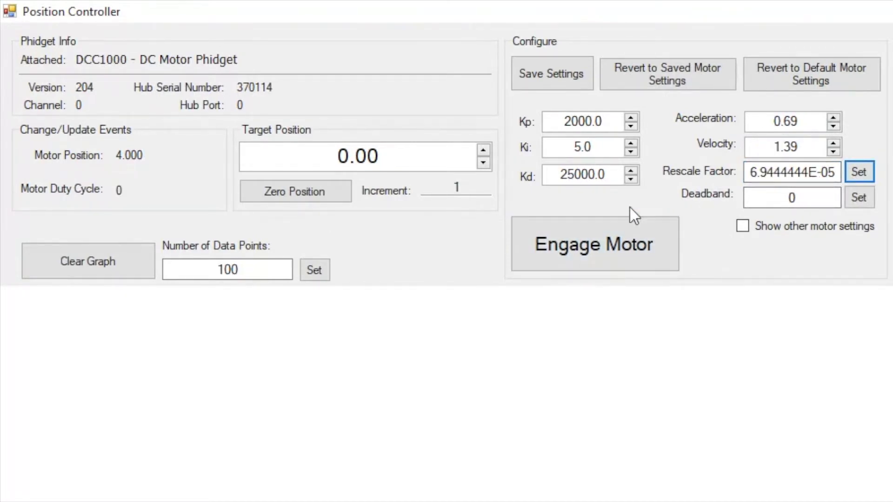
text(0.0)
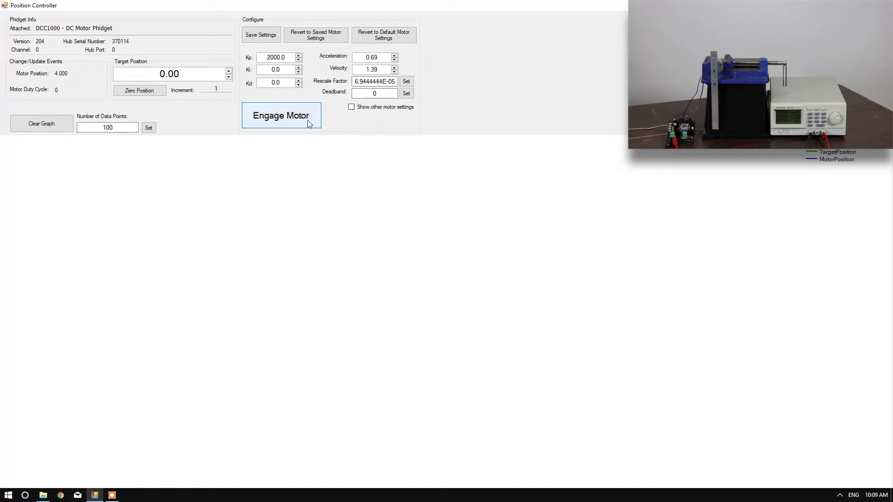
Engage the motor with a 0.25 increment, step the target toward 0.75, and retune Kp 4000, Ki 20.
click(281, 116)
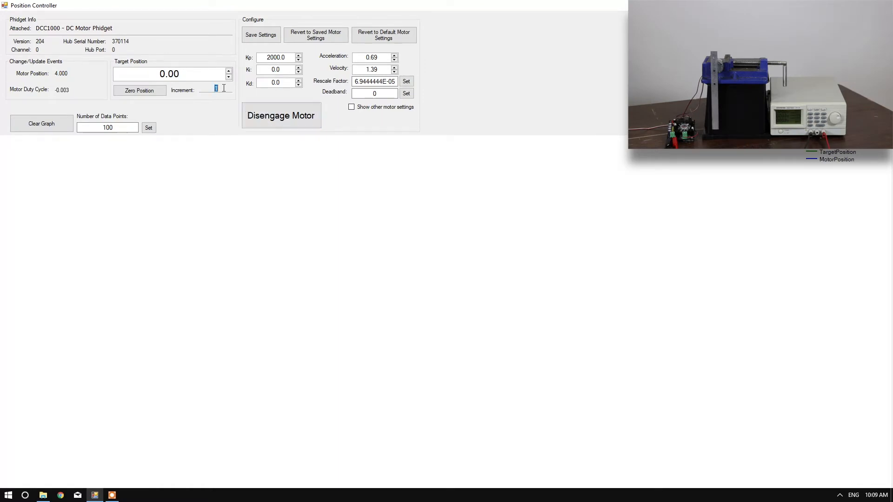
text(.25)
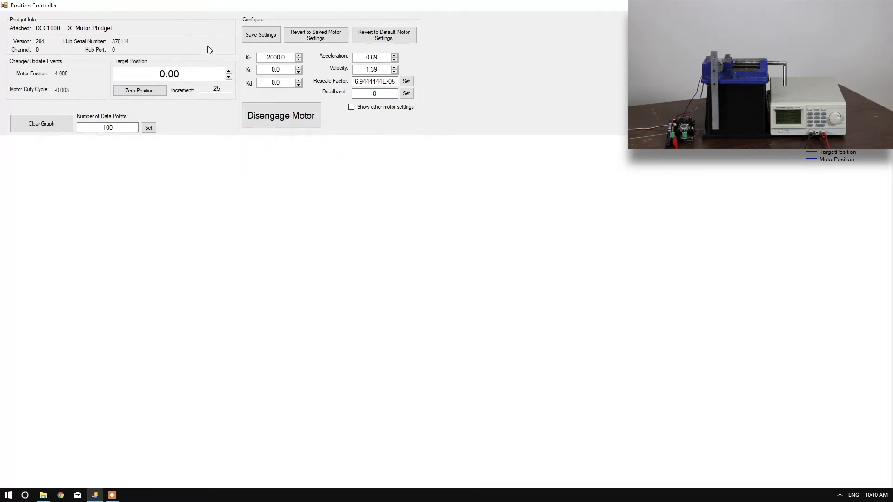
click(229, 72)
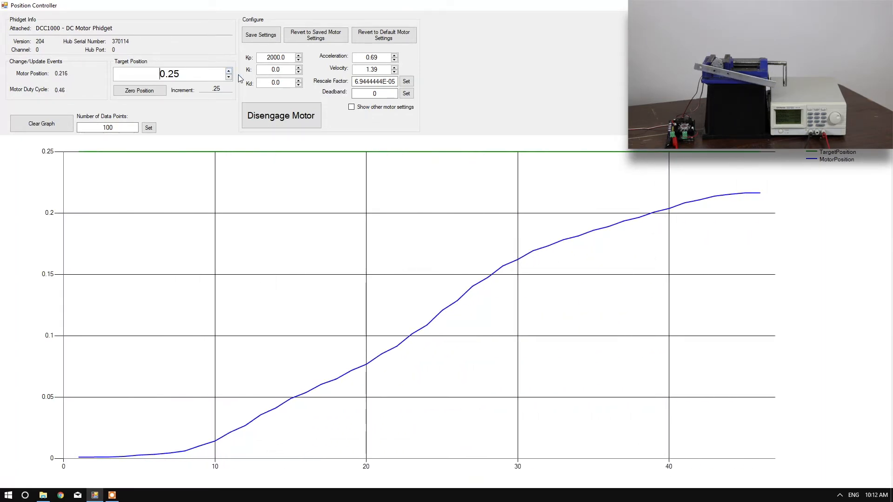
click(279, 56)
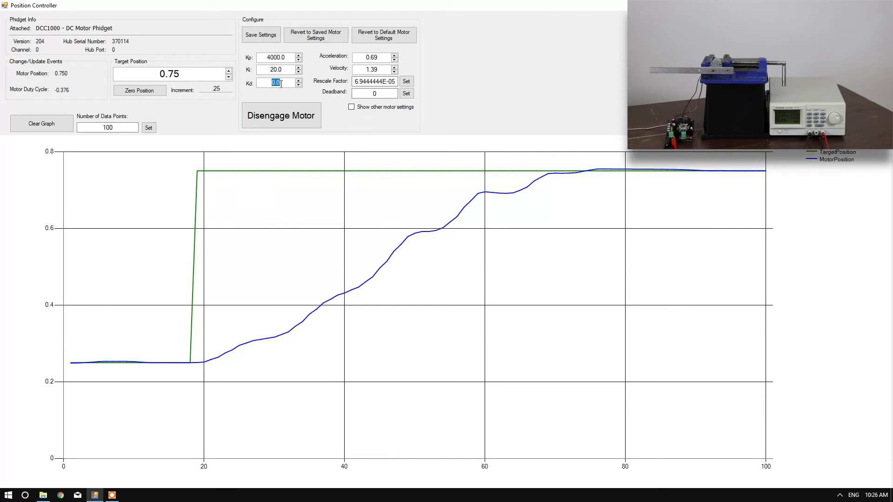
Enter Kd 1000000 with Kp 25000, Ki 5, acceleration 10, velocity 0.5, and clear the graph.
text(100000)
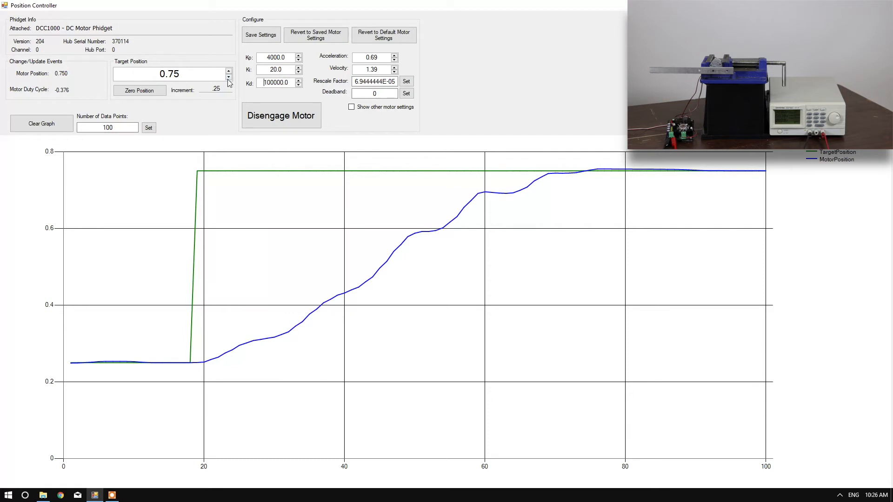
click(229, 77)
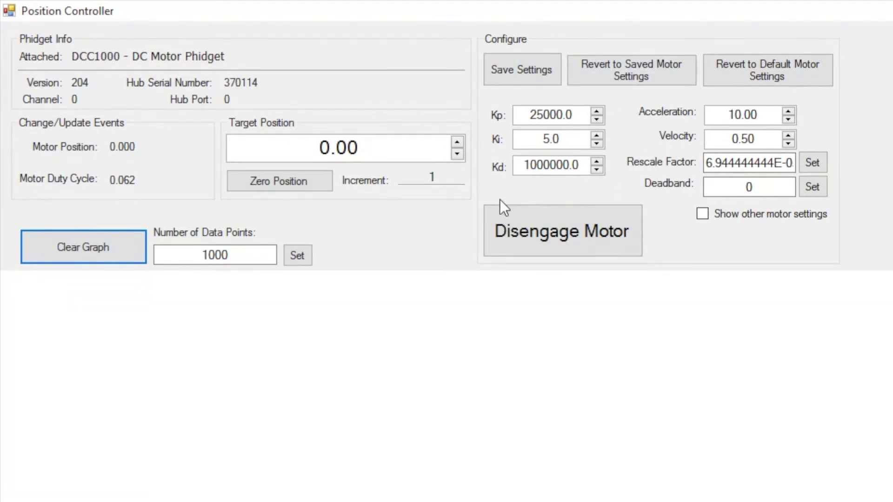
mouse_move(820, 131)
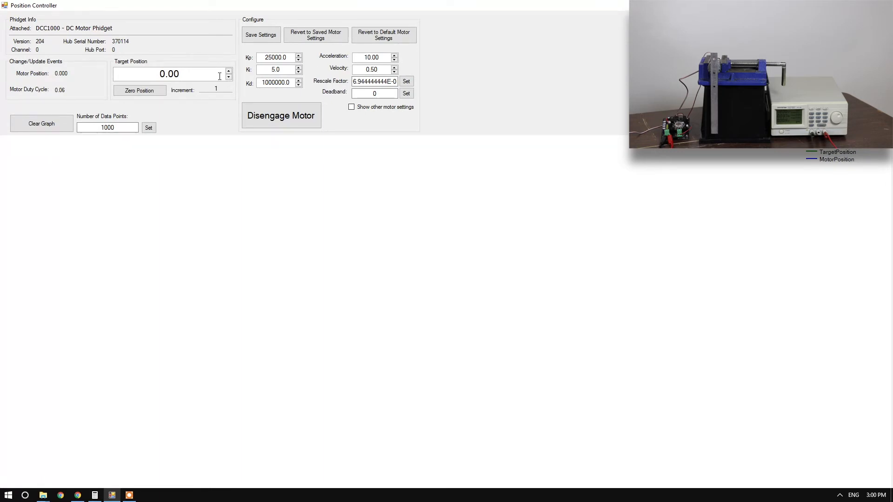
Run the motor to 1.00 and back at acceleration 10, then repeat with acceleration 0.10 for comparison.
click(228, 71)
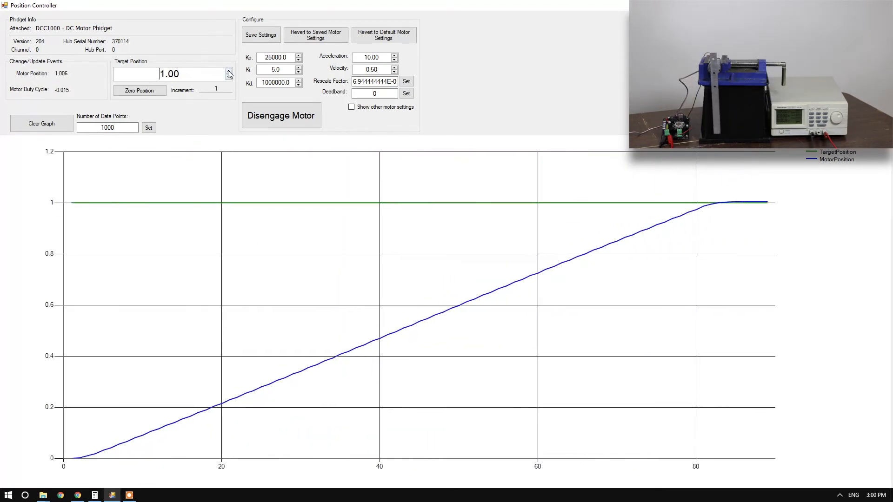
click(228, 77)
text(0.1)
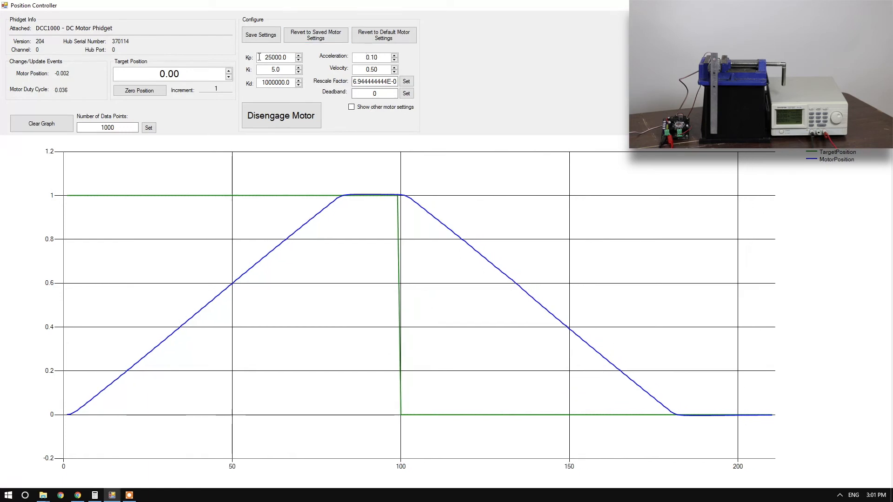
click(229, 72)
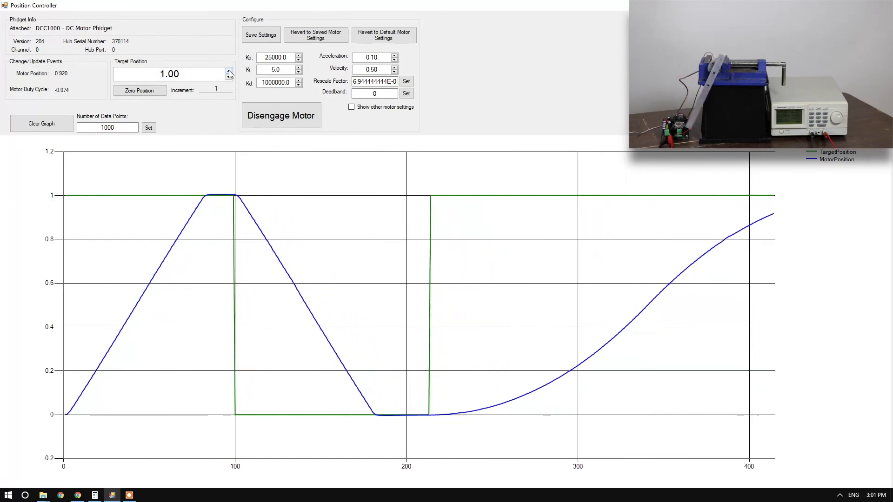
click(41, 123)
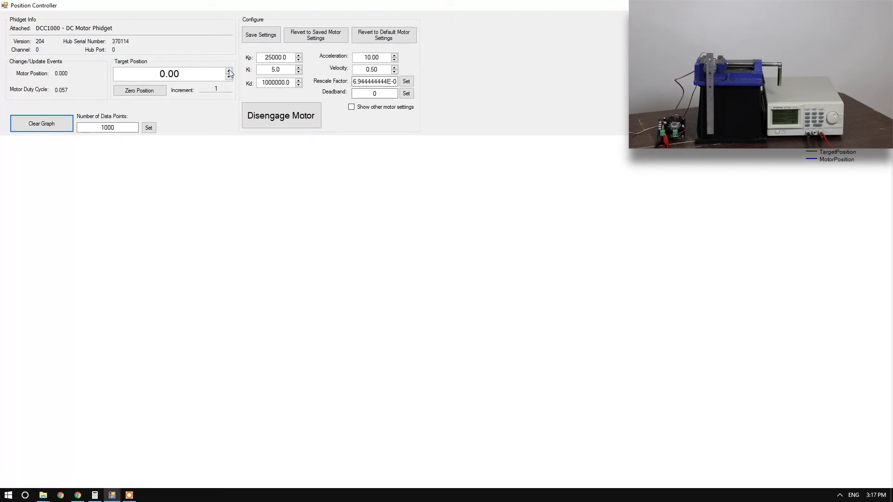
Send the motor to 1.00, lower velocity to 0.10, and return the target to 0.00.
click(229, 72)
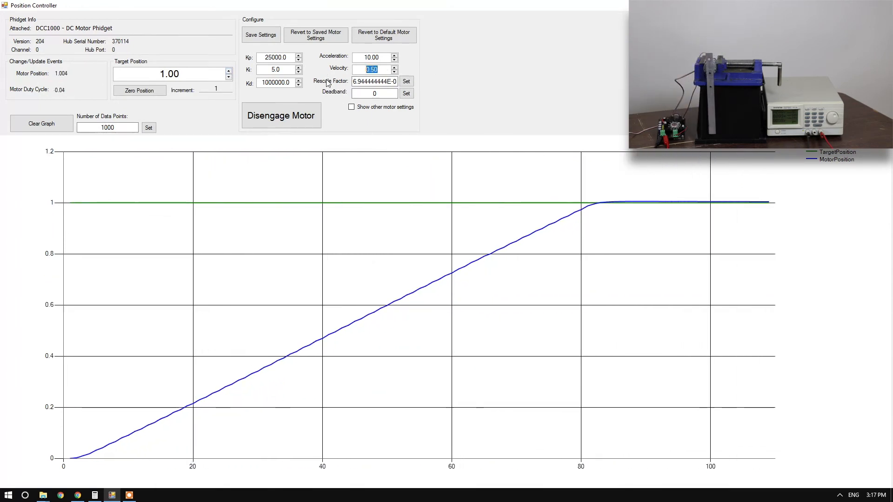
text(0.10)
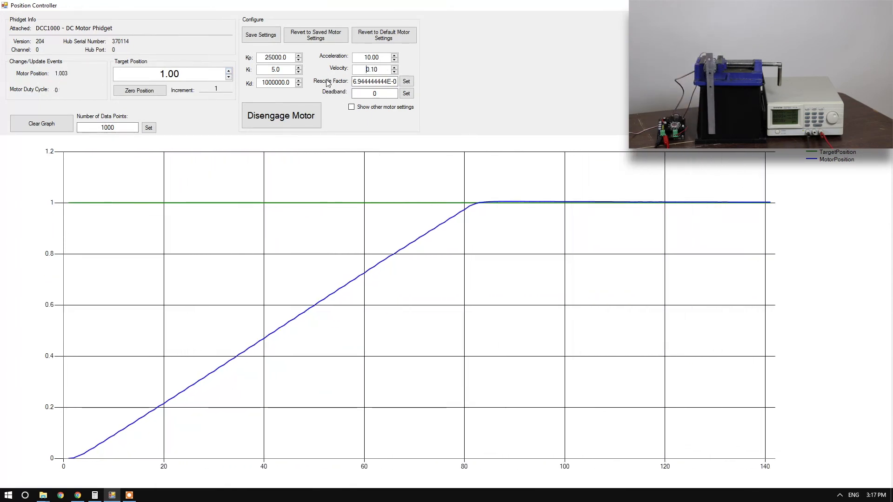
click(229, 77)
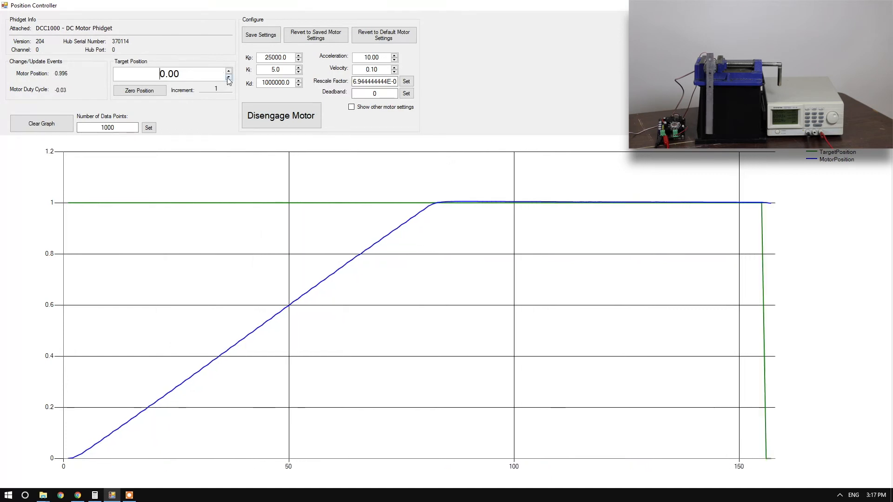